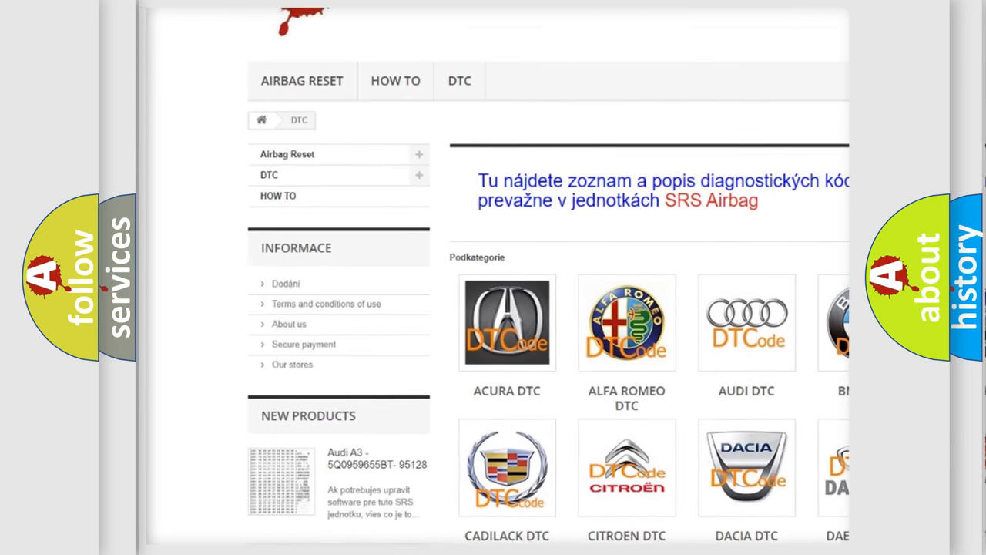
{"action": "scroll", "scroll_direction": "down", "scroll_amount": 3}
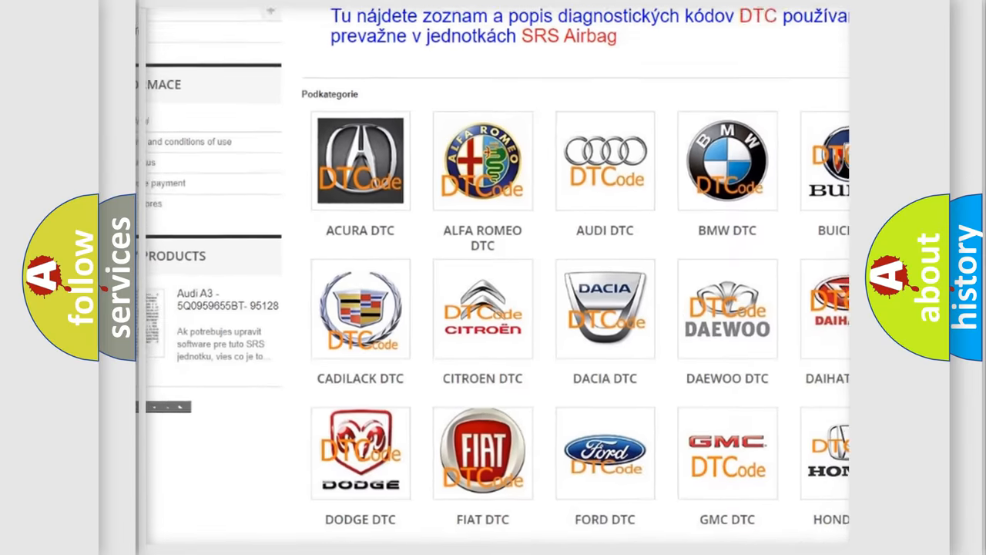
{"action": "scroll", "scroll_direction": "down", "scroll_amount": 3}
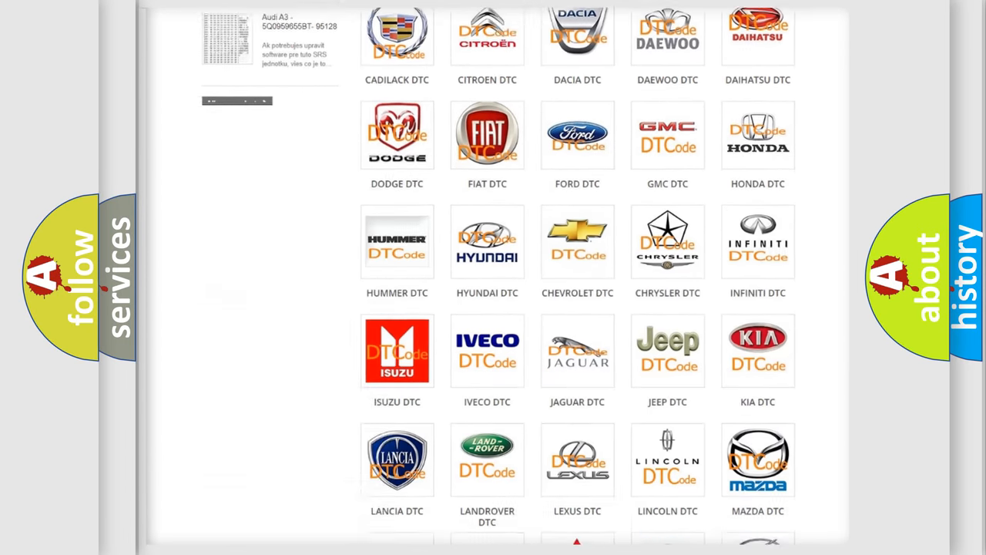
{"action": "scroll", "scroll_direction": "down", "scroll_amount": 3}
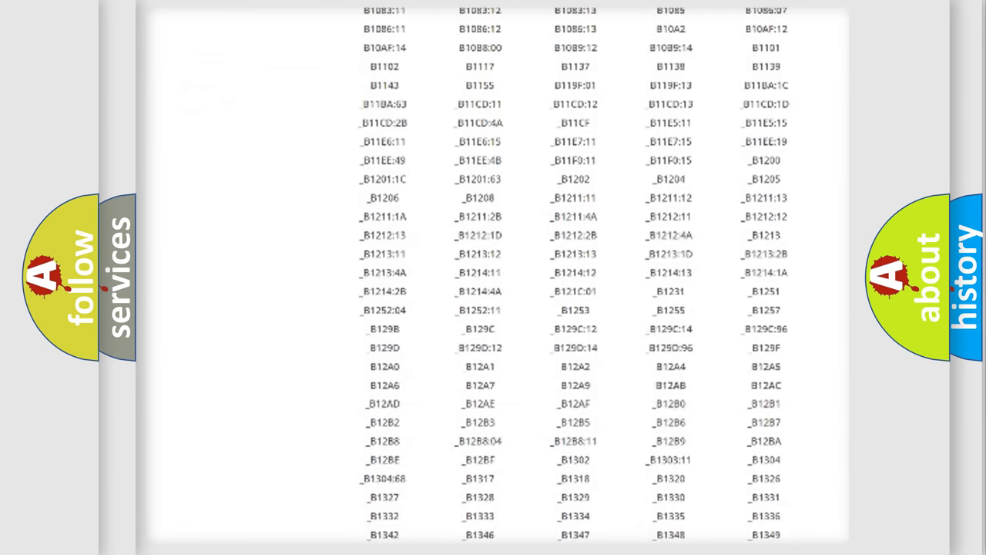
{"action": "scroll", "scroll_direction": "down", "scroll_amount": 3}
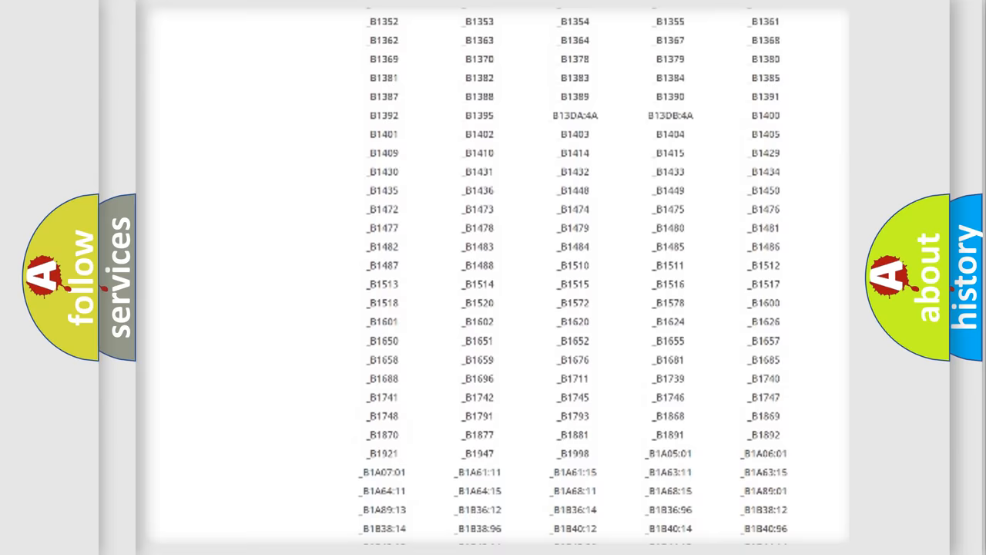